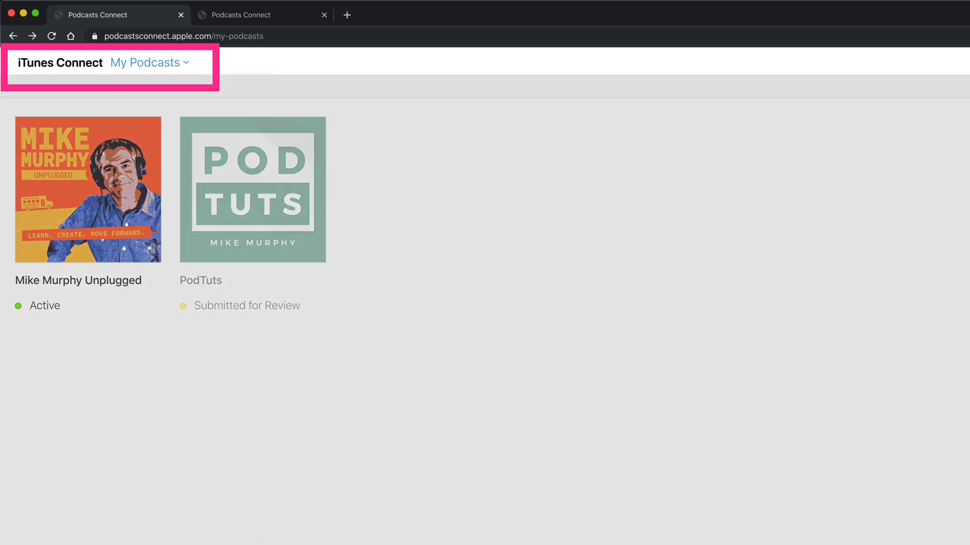
Bring up the PodTuts feed page with its feed URL and Submitted for Review status.
click(251, 190)
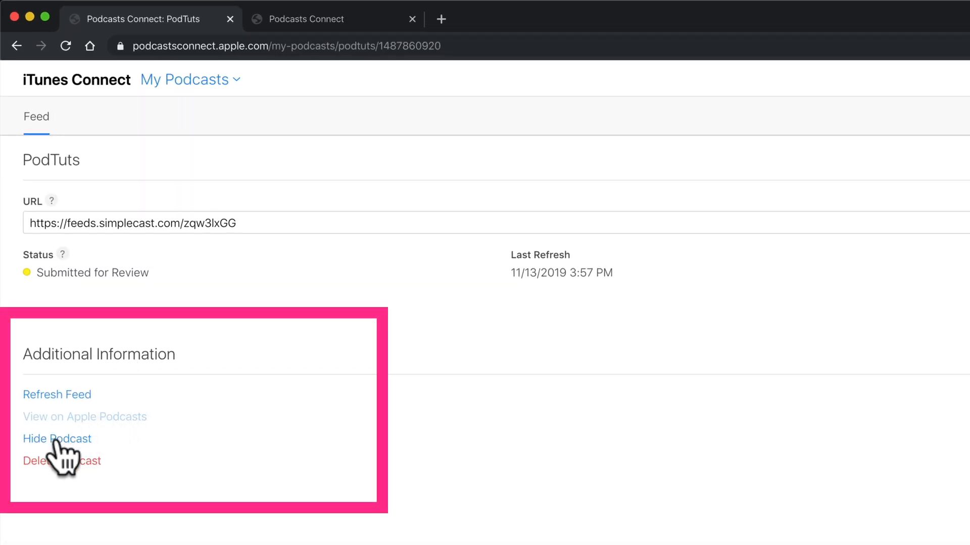
Hide the PodTuts podcast from Apple Podcasts and confirm, leaving it Scheduled for Hide.
click(56, 438)
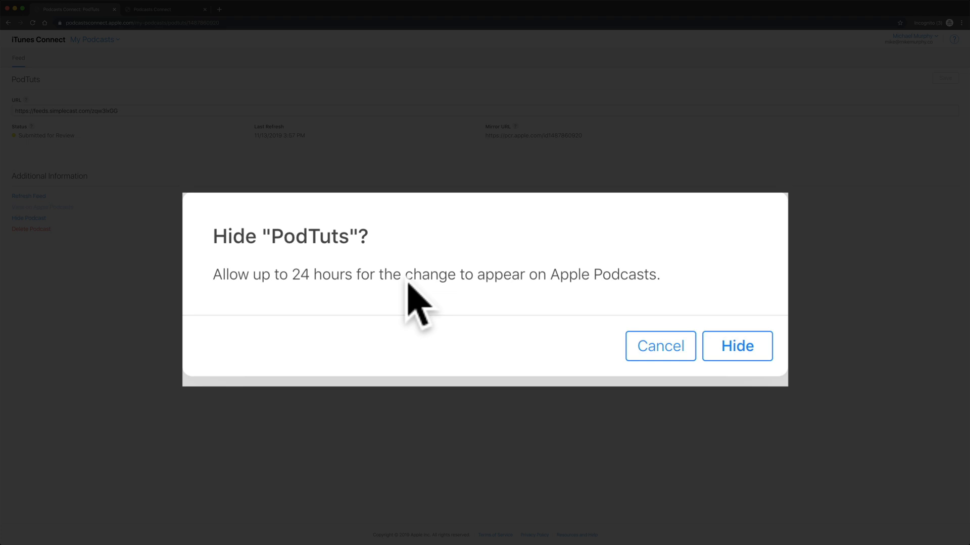
click(736, 346)
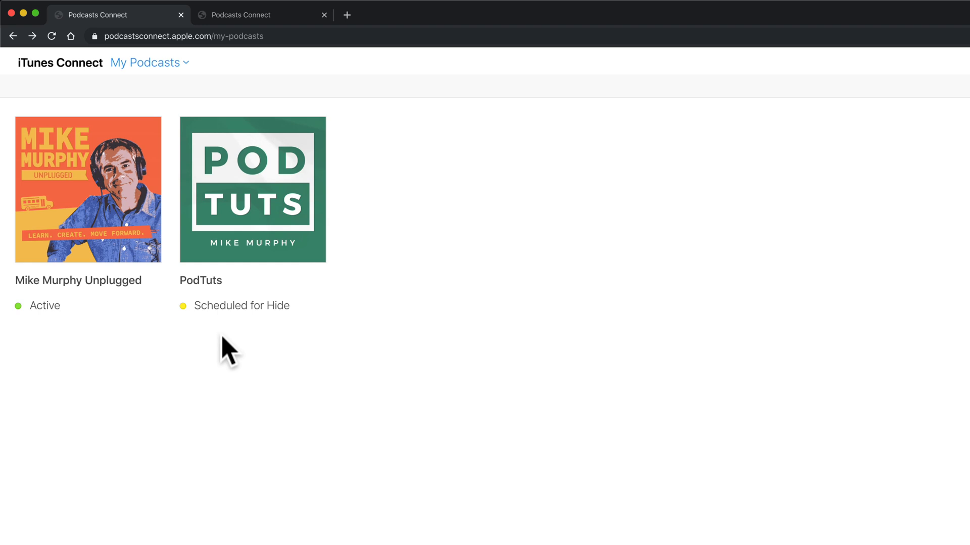
mouse_move(130, 470)
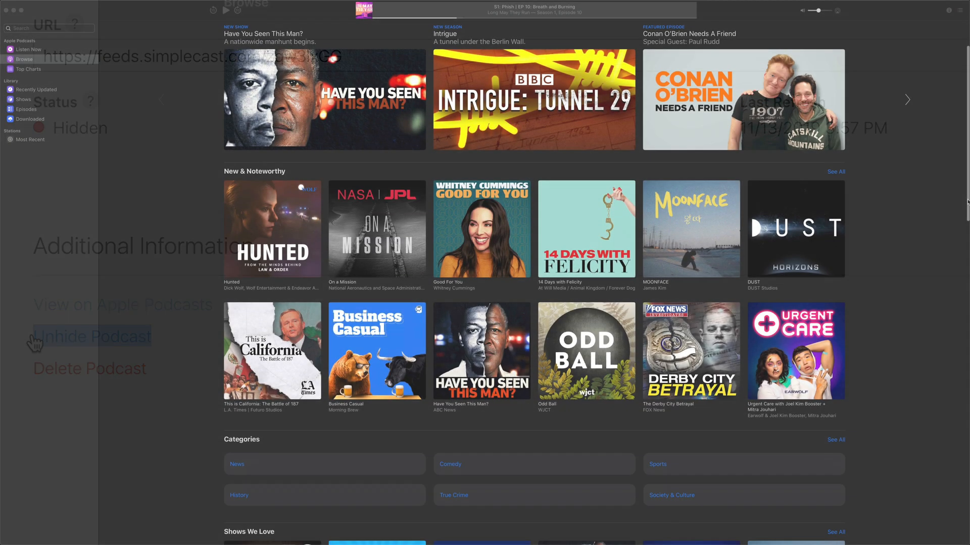
Scroll down the Browse catalog through curated collections, new seasons and urban-nerd shows.
scroll(down, 3)
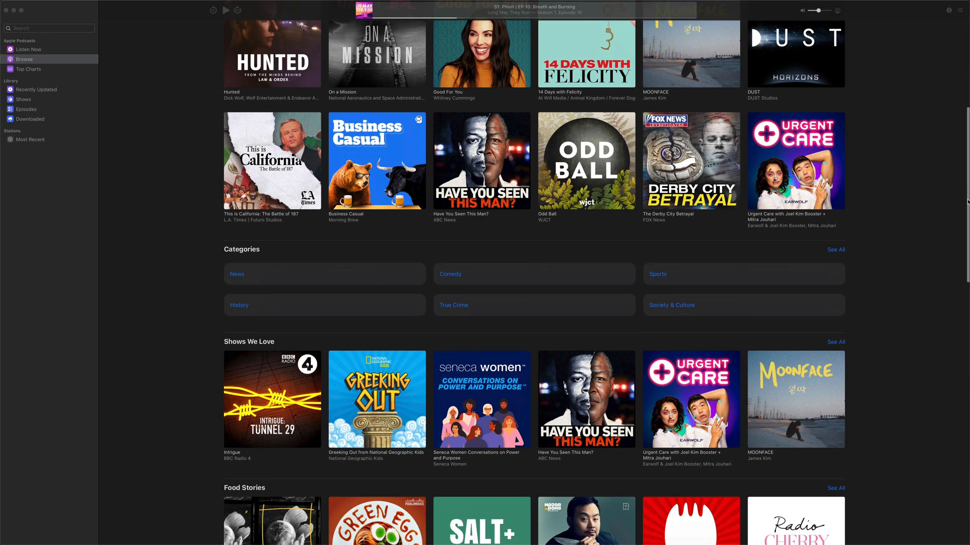
scroll(down, 3)
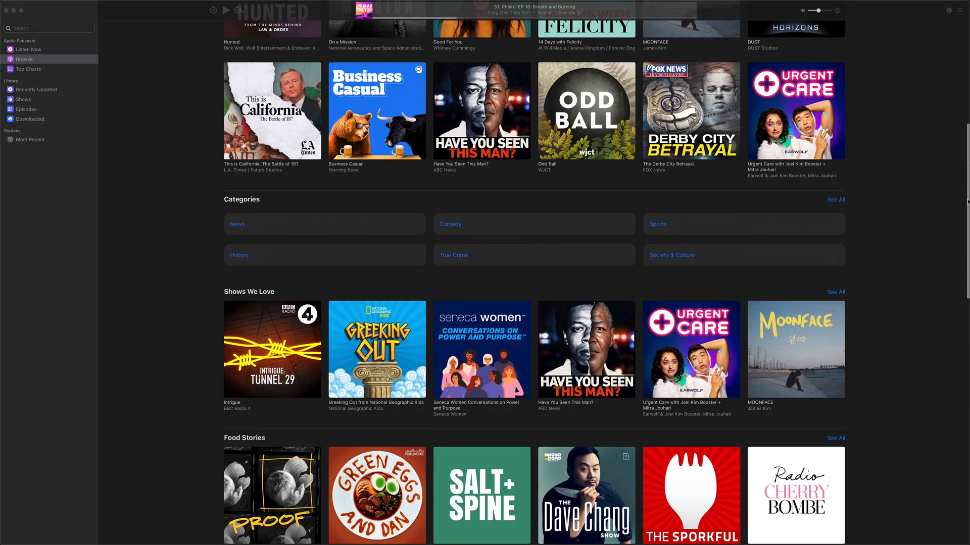
scroll(down, 3)
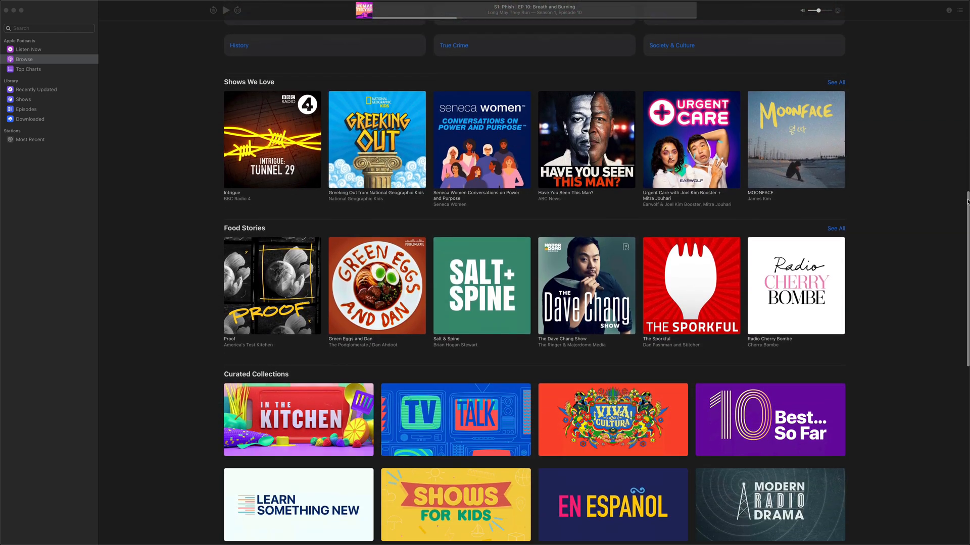
scroll(down, 3)
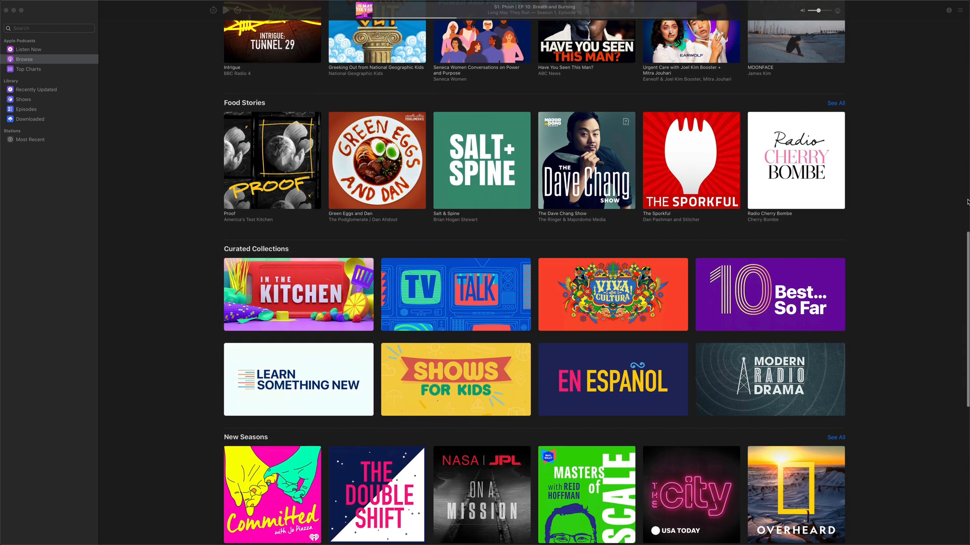
scroll(down, 3)
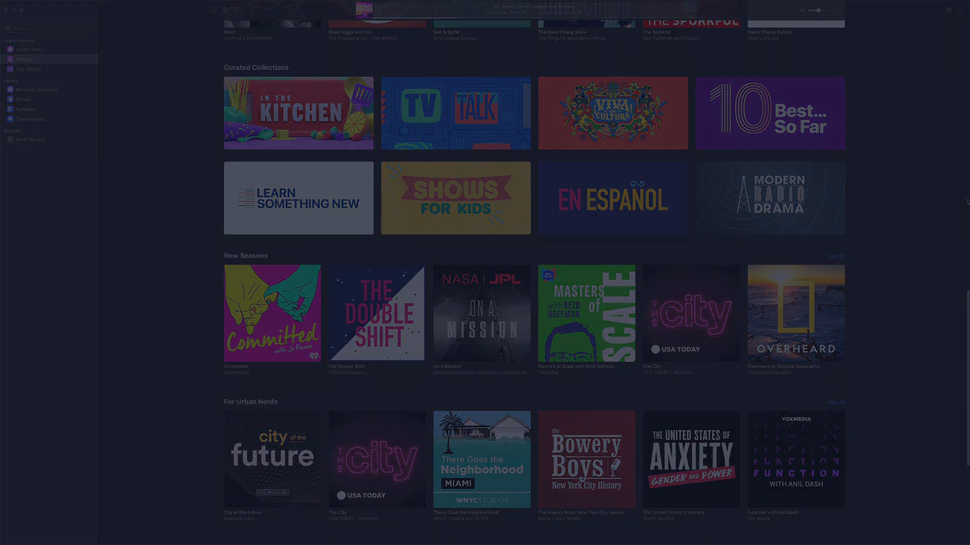